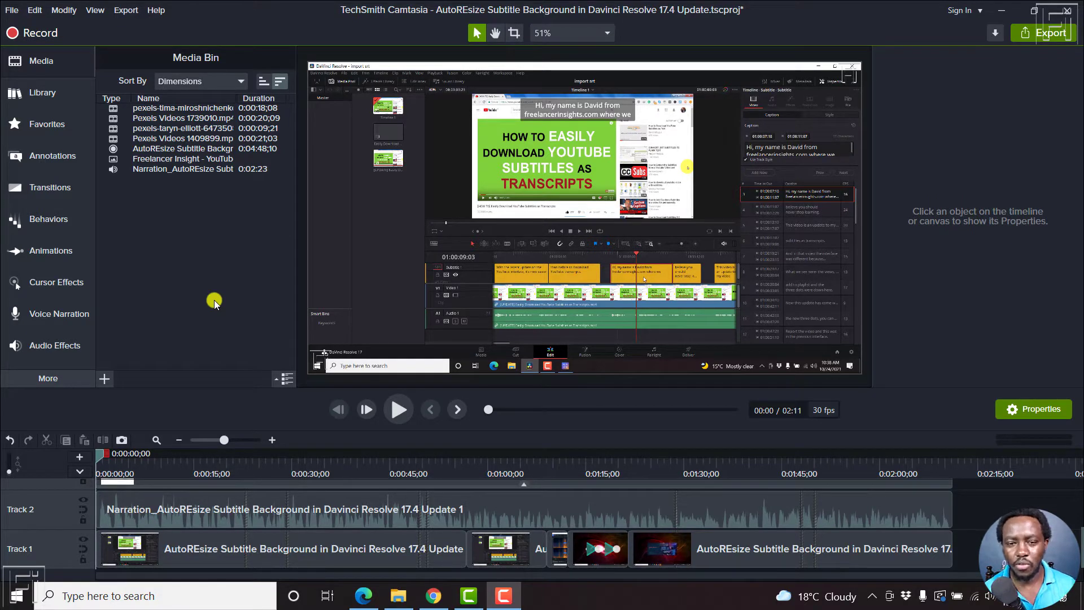
mouse_move(628, 365)
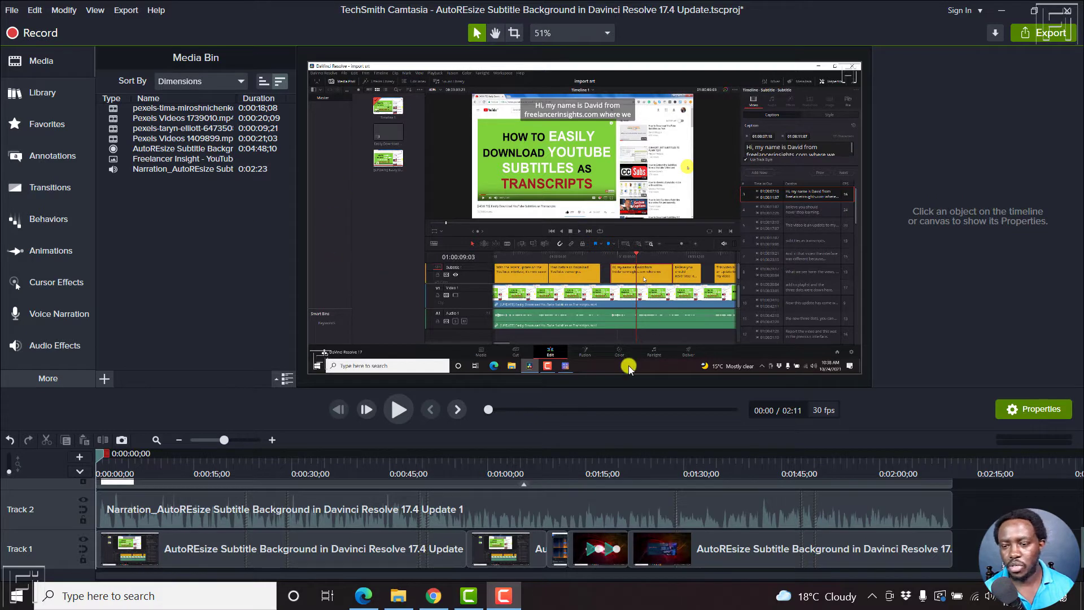
mouse_move(312, 297)
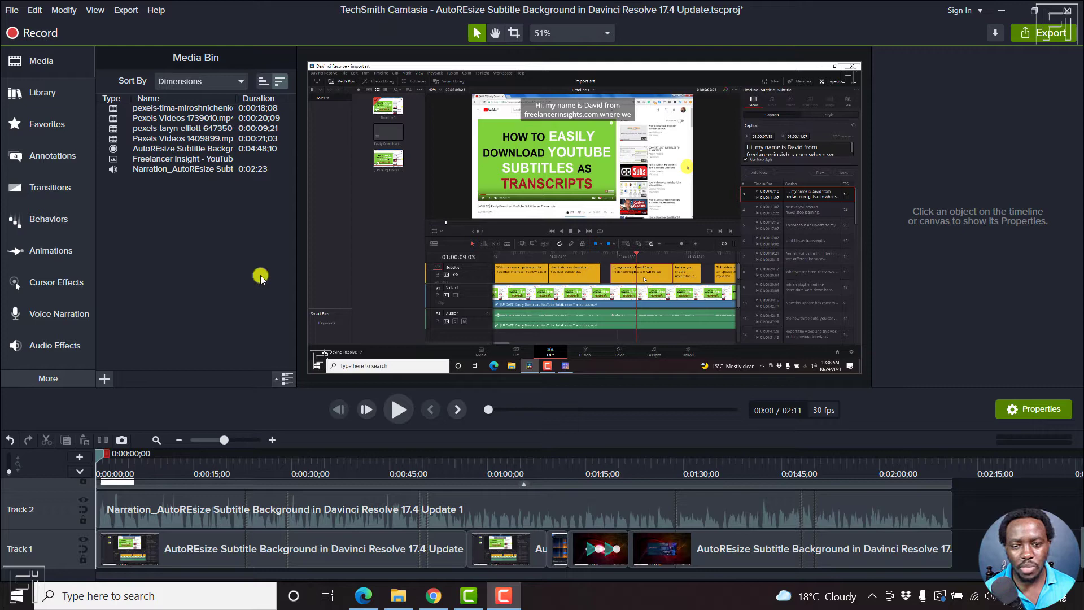
- Reverse the media bin's sort order and show its clips as thumbnails
click(264, 81)
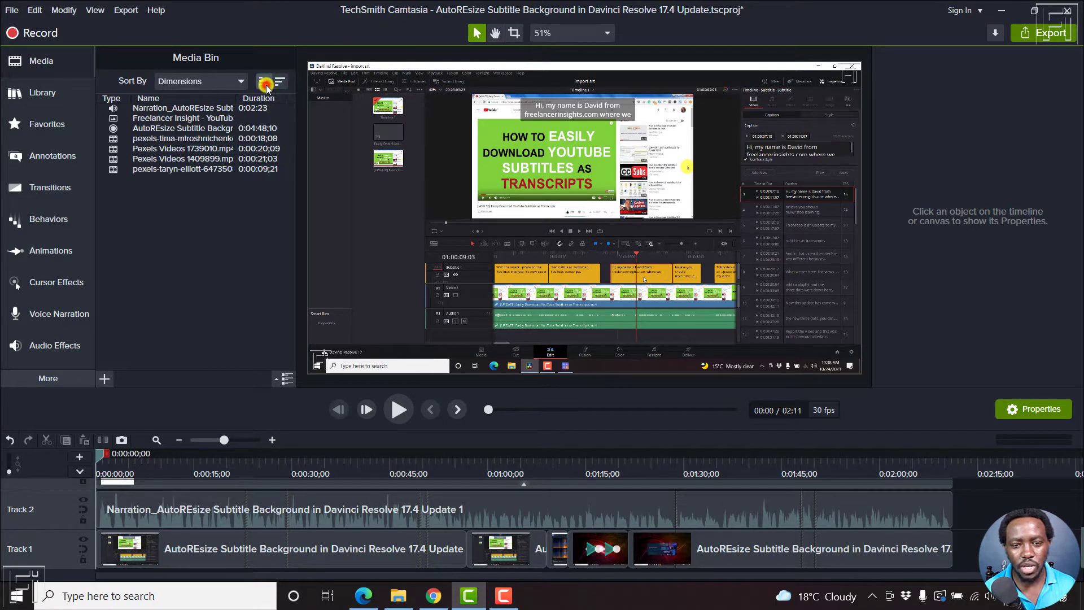
click(270, 81)
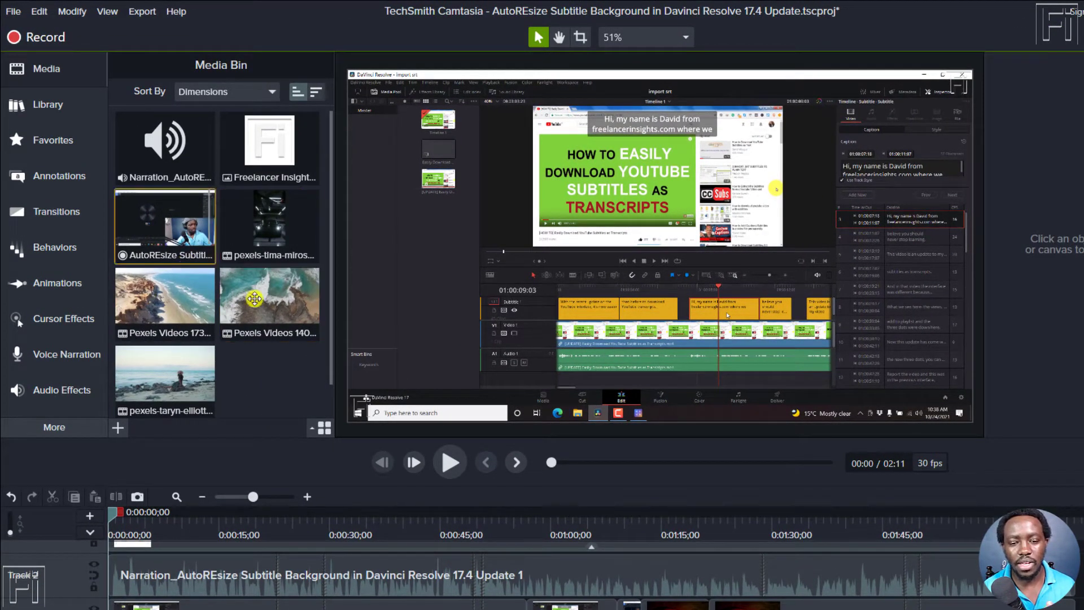
mouse_move(165, 227)
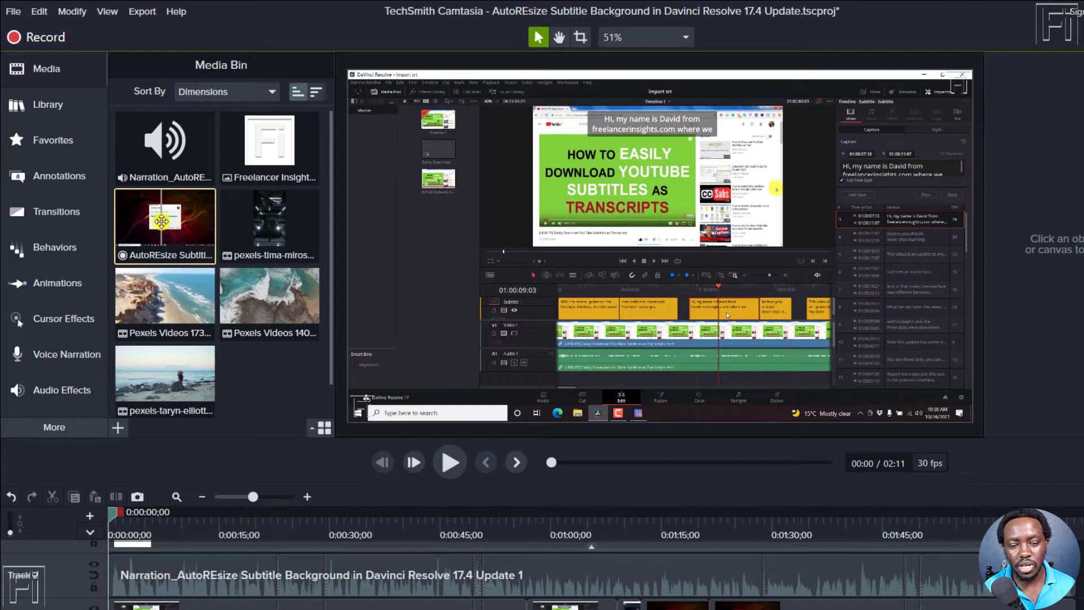
- View the AutoREsize Subtitle Background recording's track details (1920x1080 screen video), then close them
right_click(165, 221)
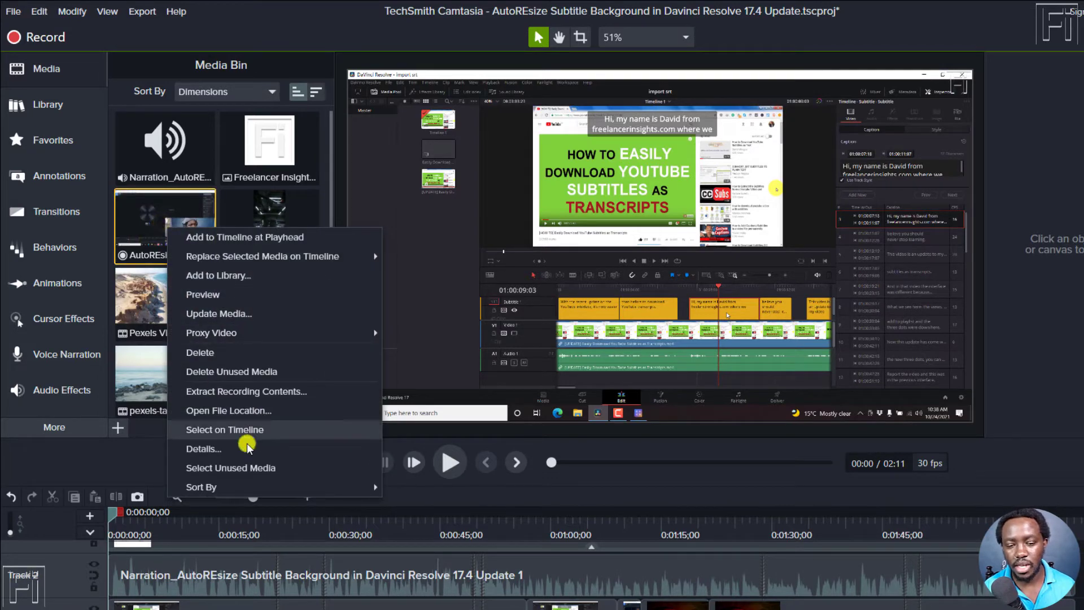
click(202, 448)
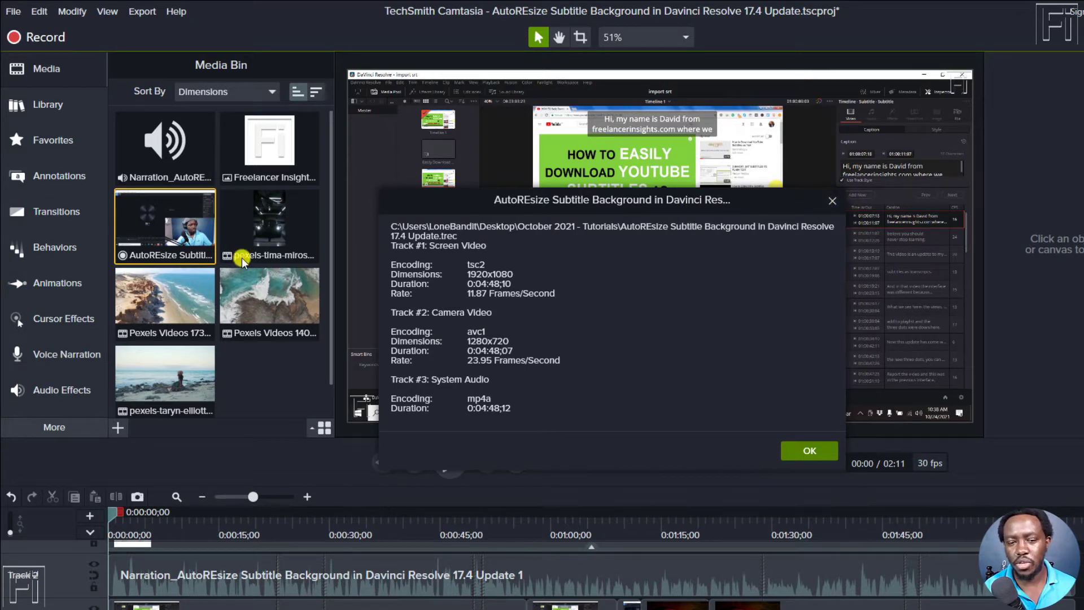
click(809, 450)
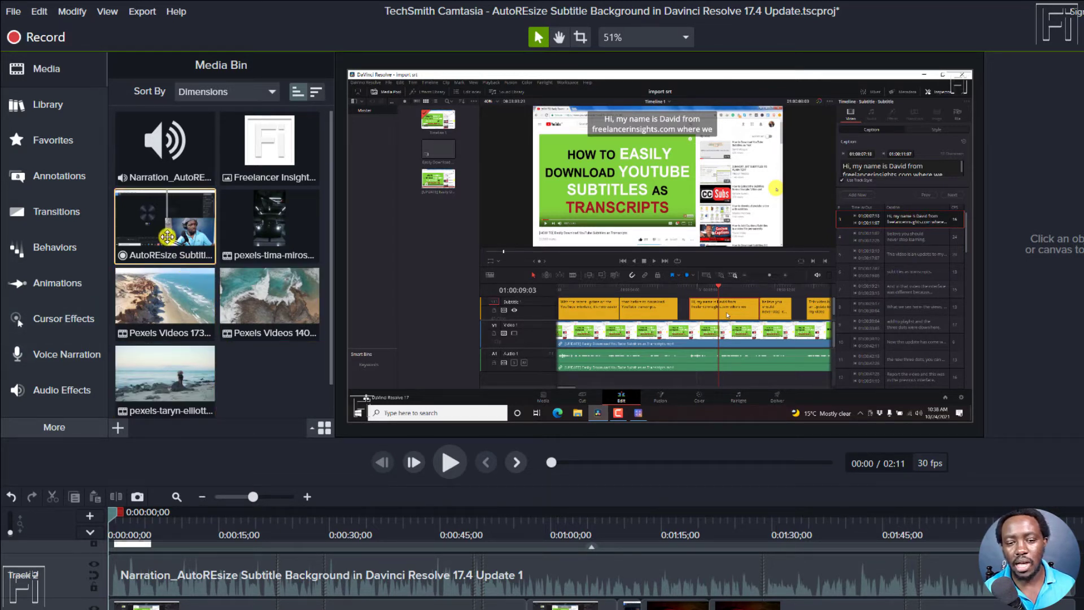
mouse_move(164, 226)
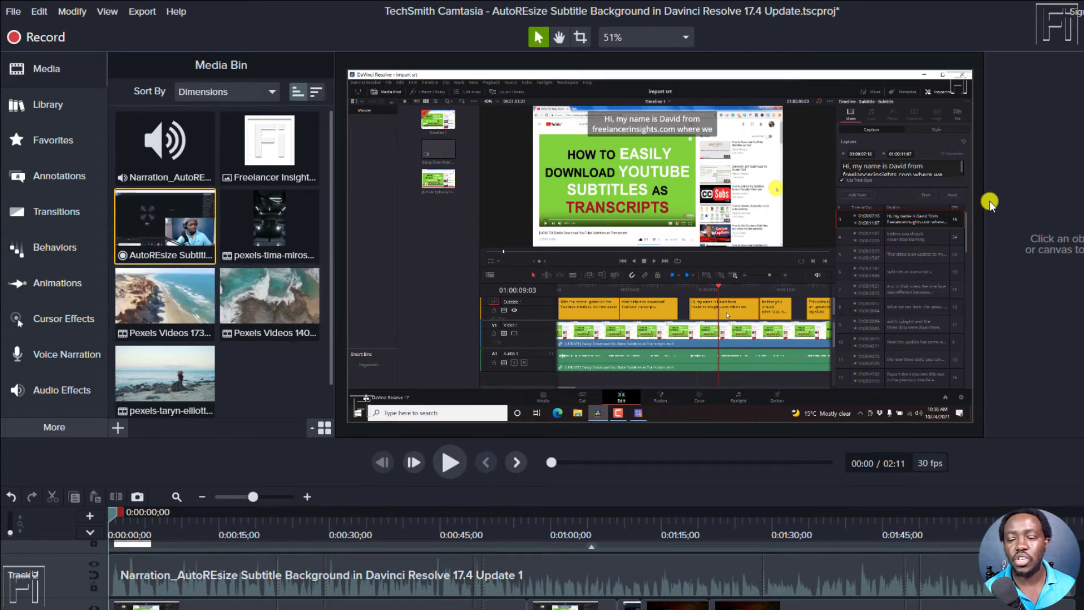
mouse_move(678, 173)
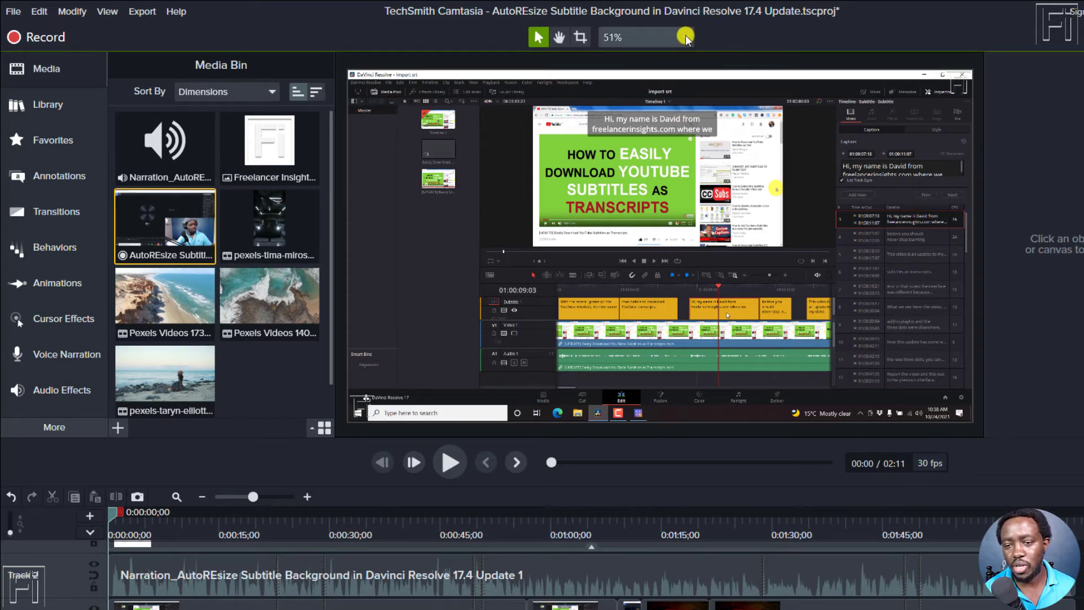
mouse_move(685, 37)
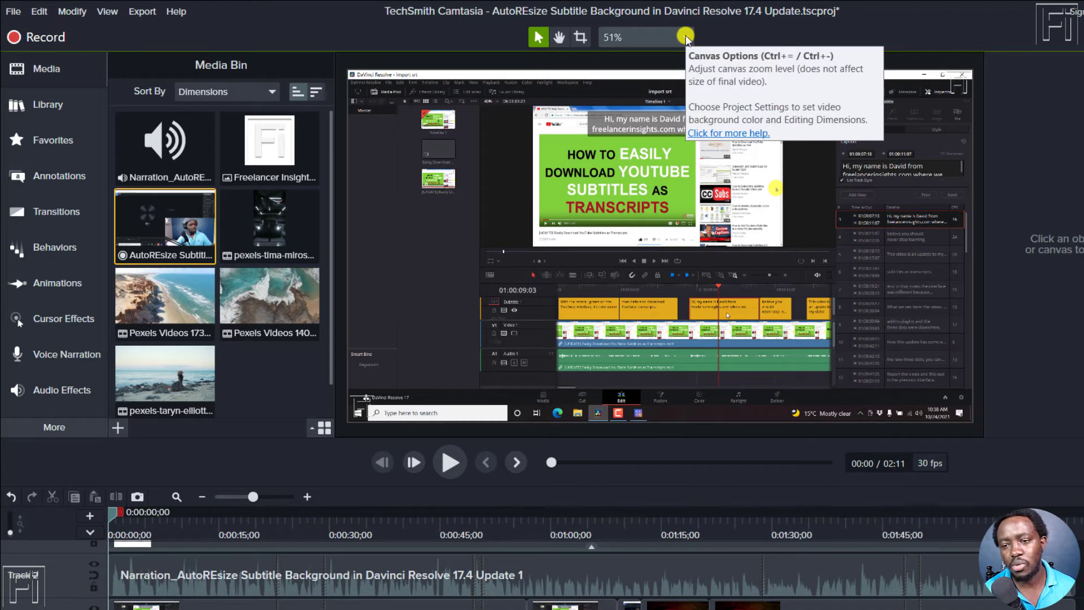
mouse_move(937, 51)
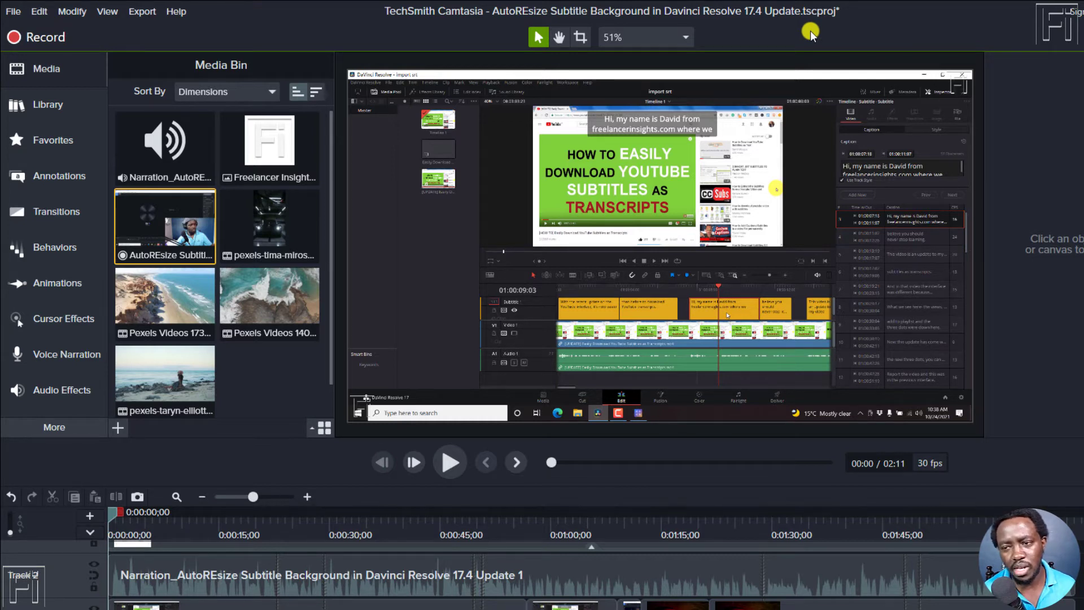
mouse_move(740, 44)
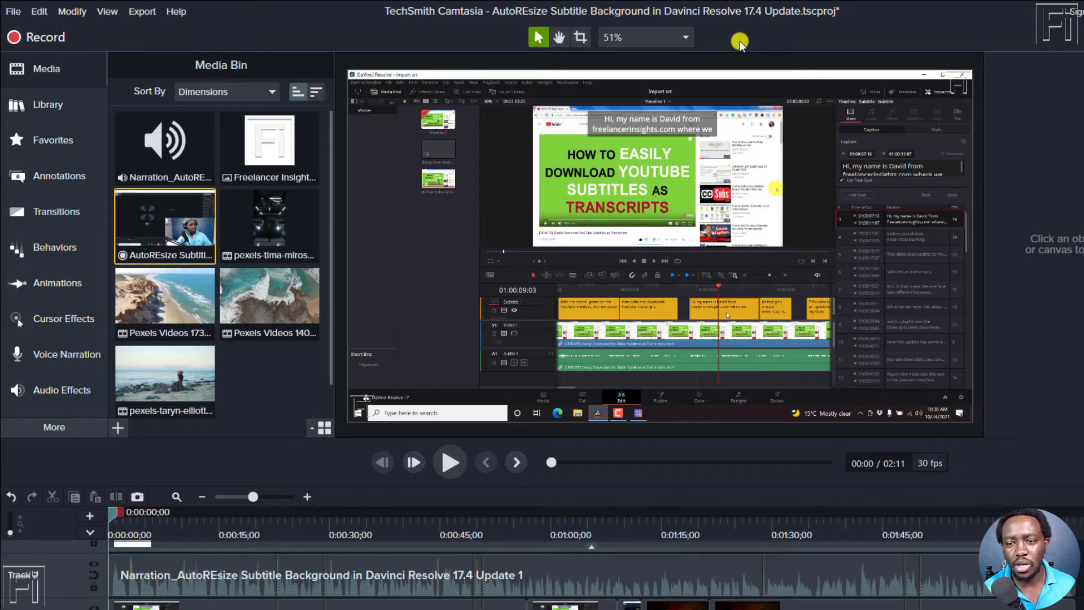
mouse_move(685, 89)
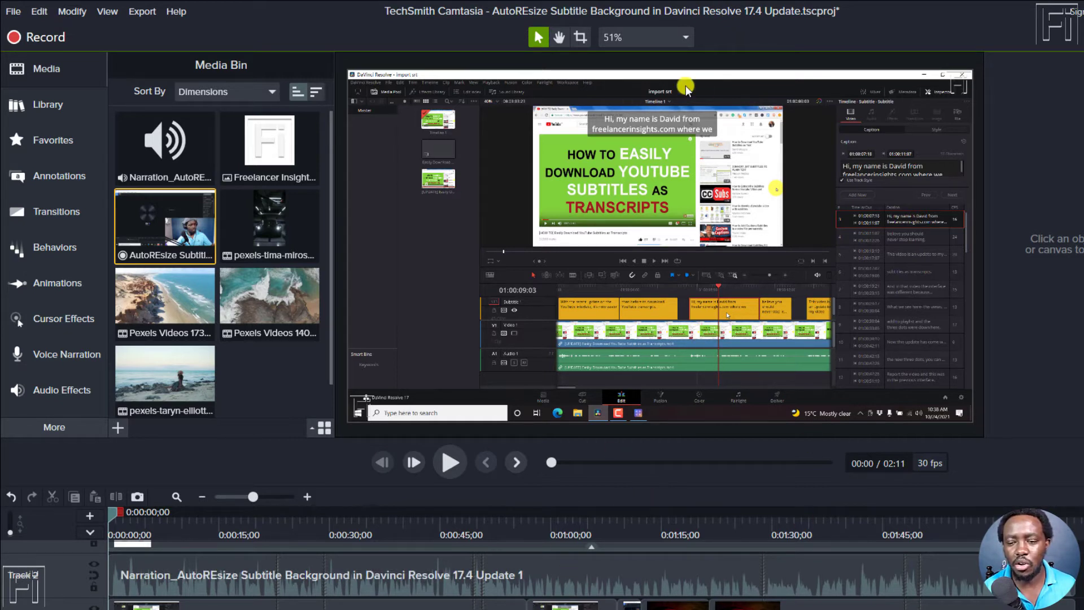
- Show the canvas zoom and project settings choices from the 51% zoom control
click(684, 37)
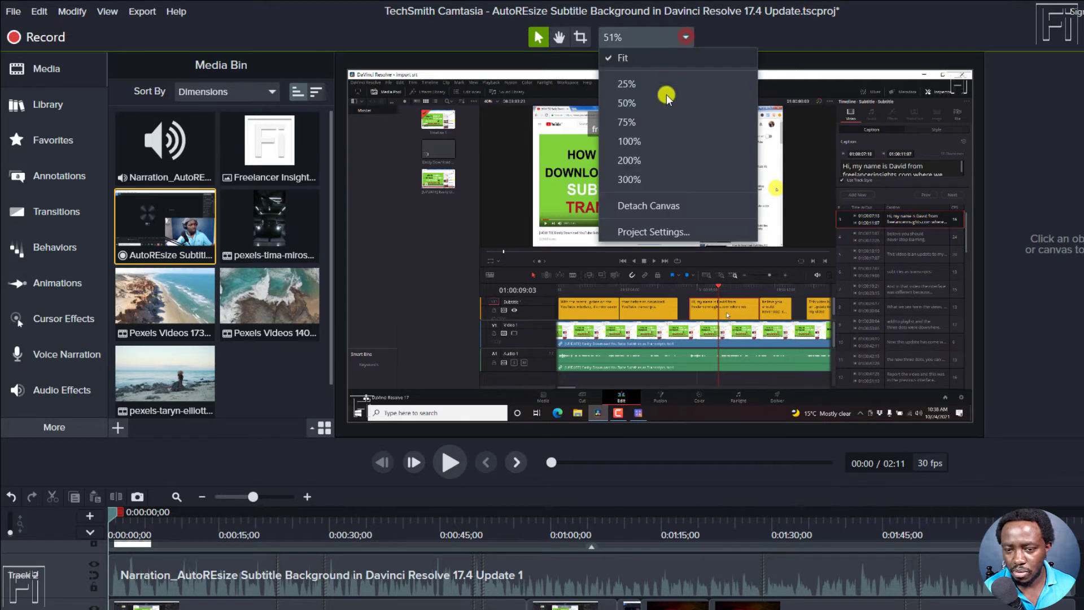
- Set the project canvas to 4K UHD (3840x2160) in Project Settings and apply it
click(653, 231)
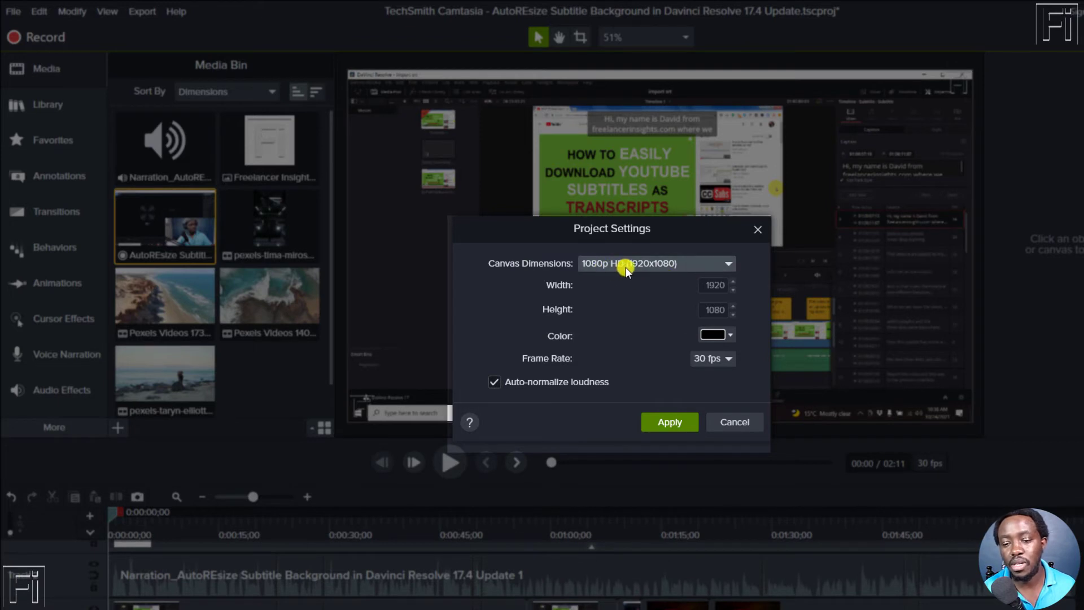
mouse_move(636, 270)
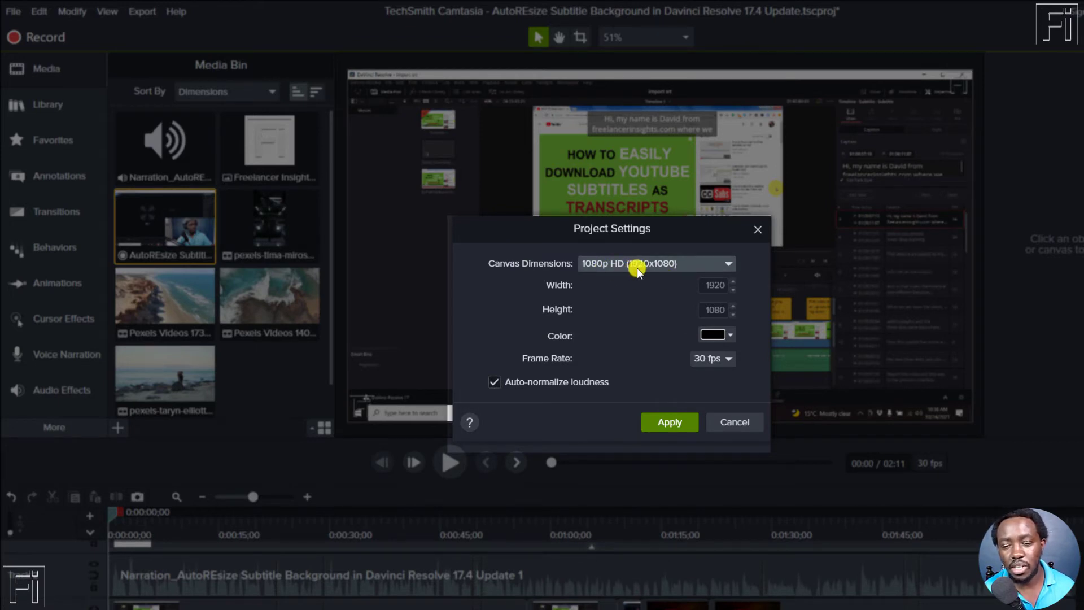
click(728, 263)
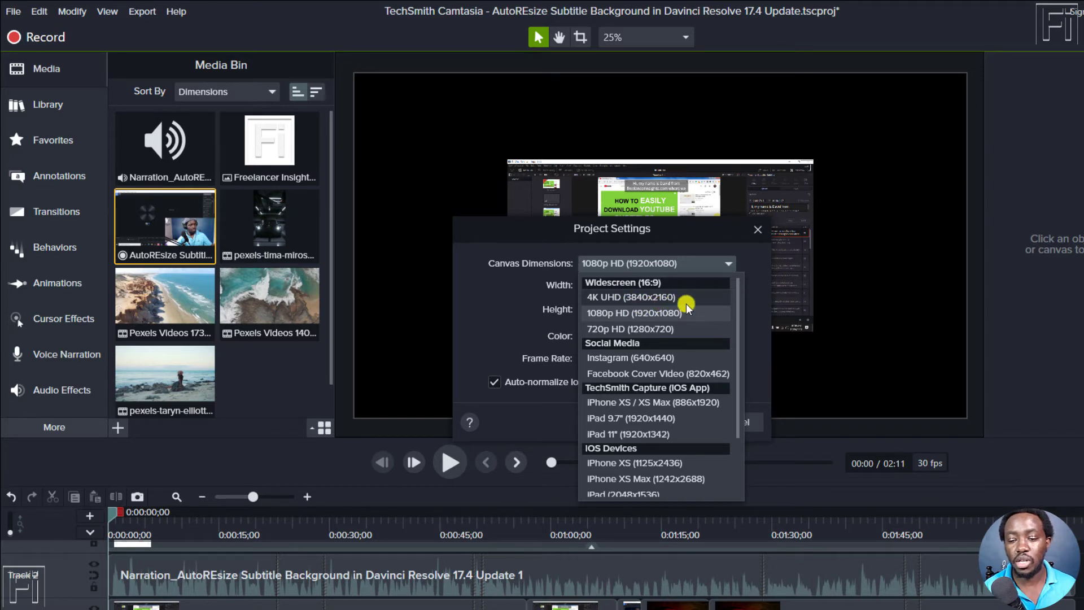
mouse_move(681, 300)
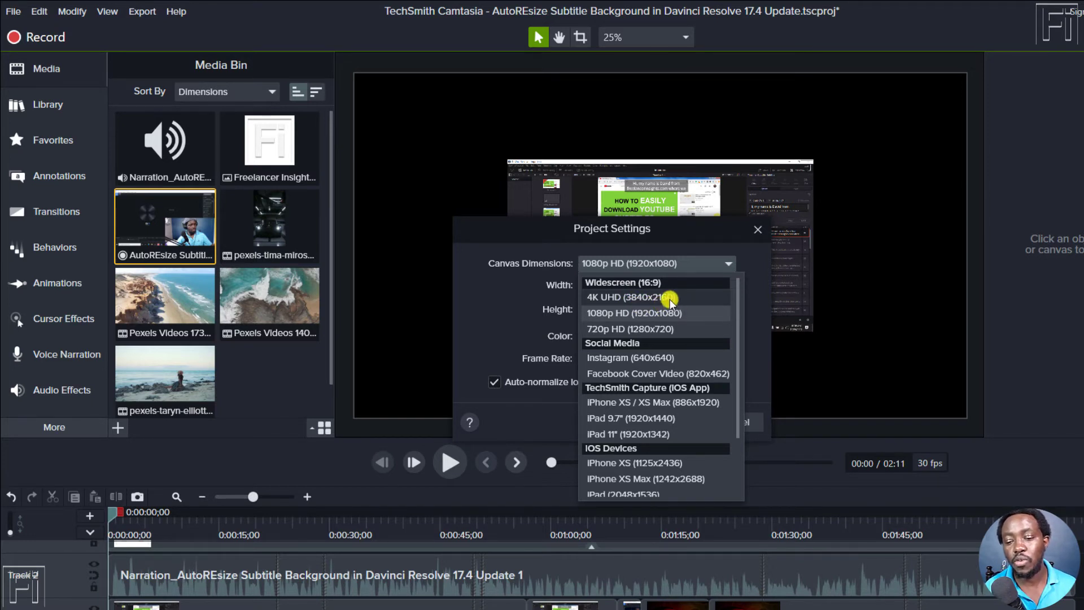
click(633, 297)
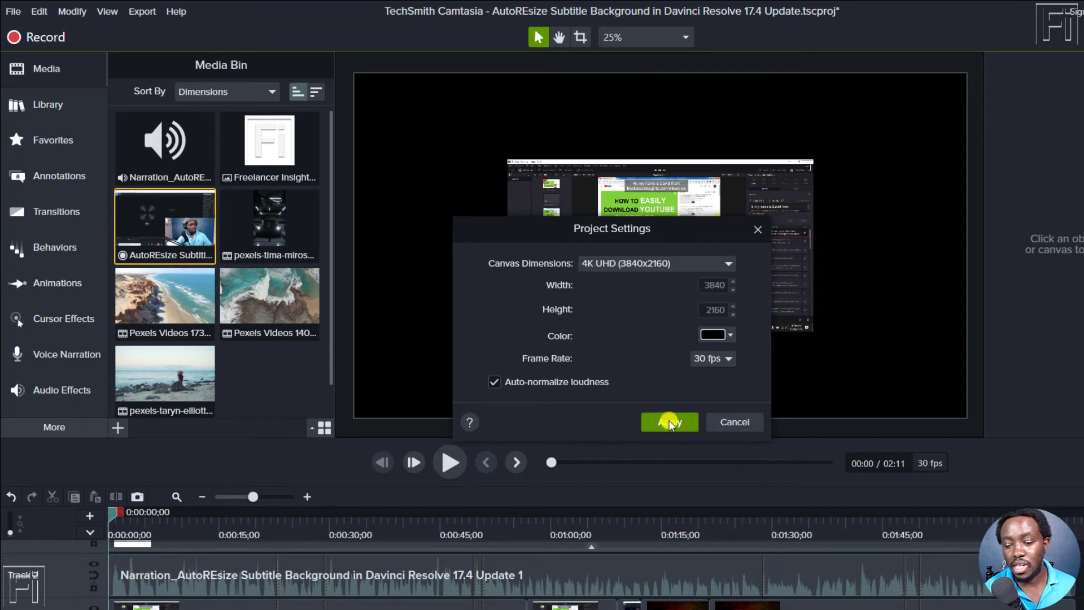
click(668, 422)
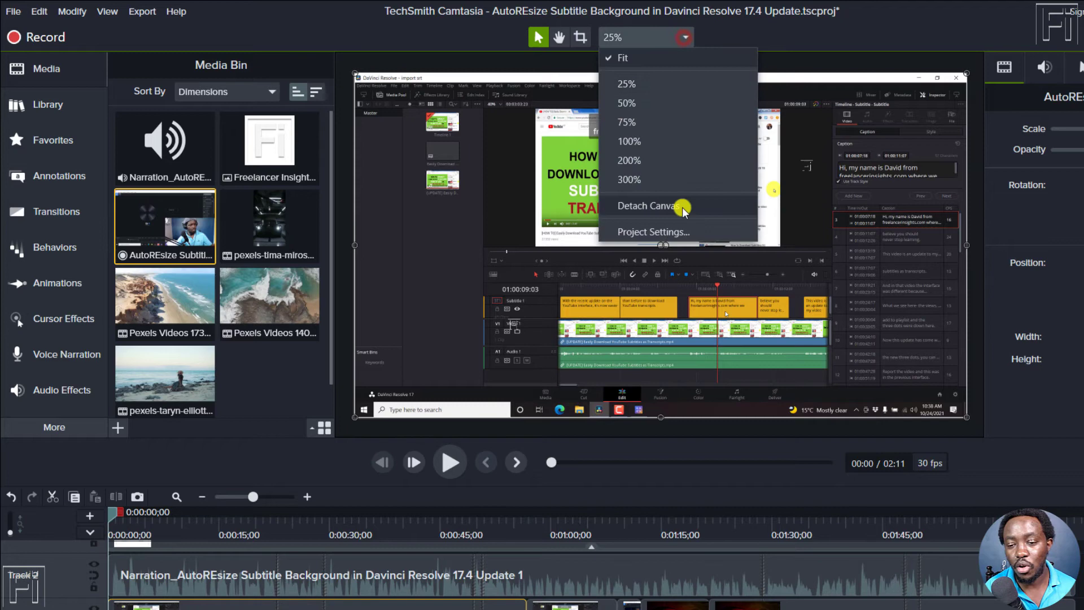
- Return the canvas to 1080p HD (1920x1080) and fit the whole canvas in the preview
click(651, 232)
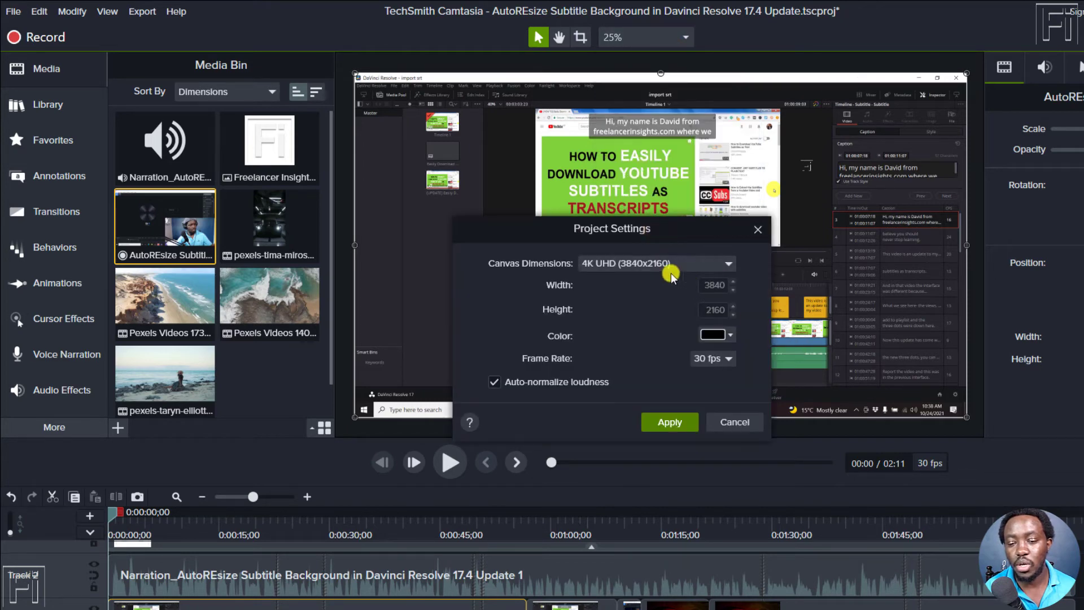
click(726, 263)
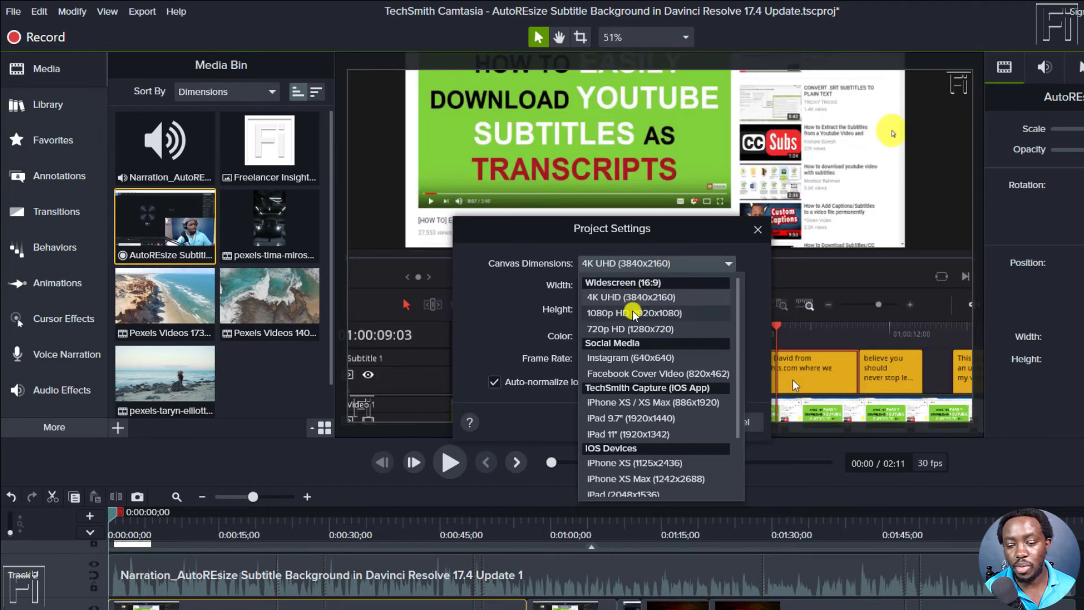
click(634, 313)
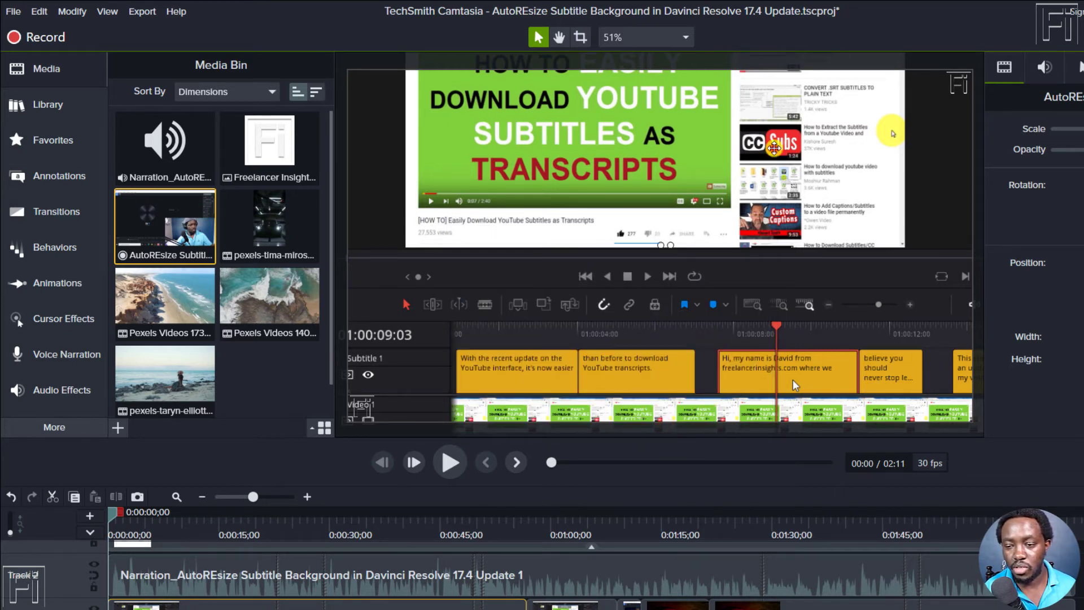
click(683, 37)
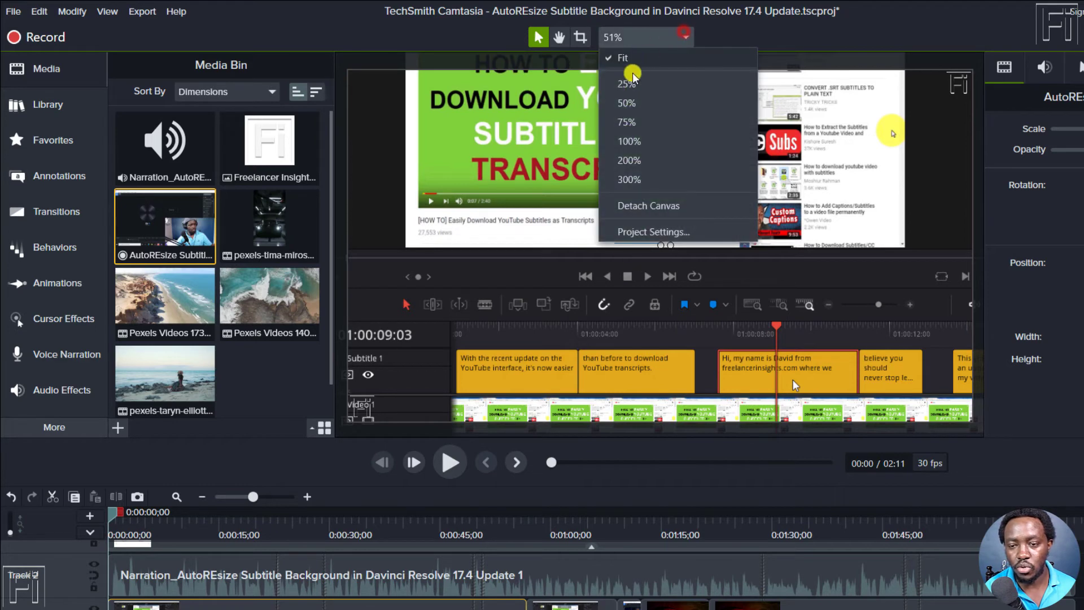
click(627, 84)
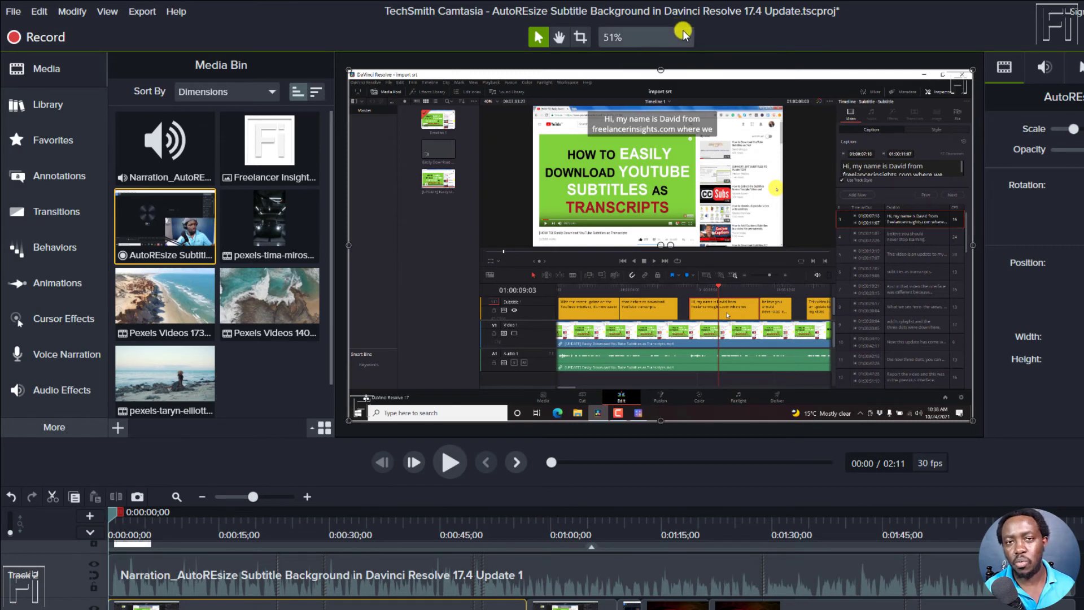
mouse_move(681, 37)
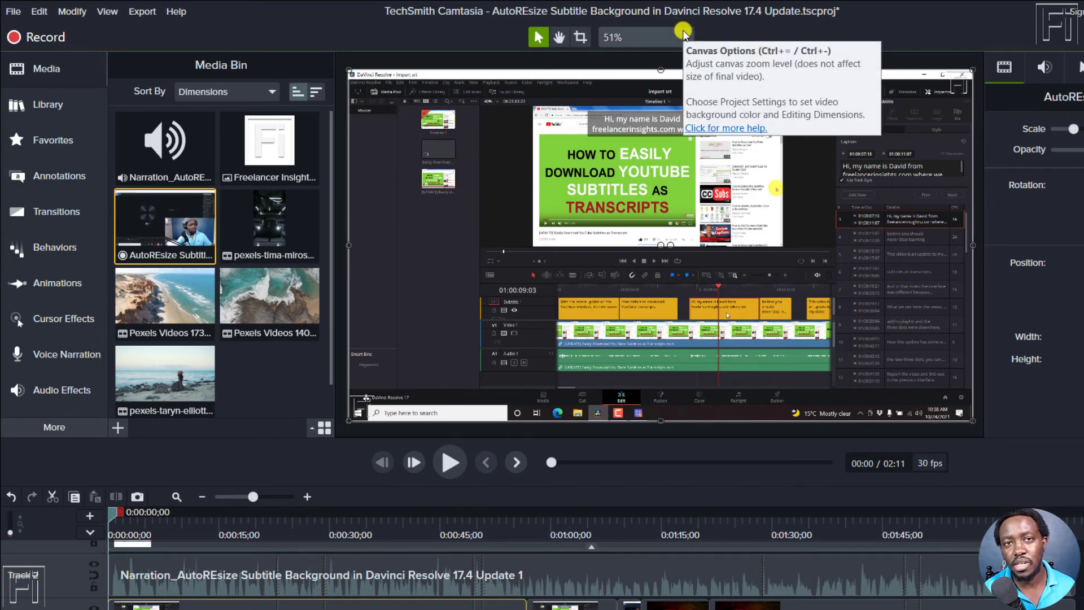
click(646, 37)
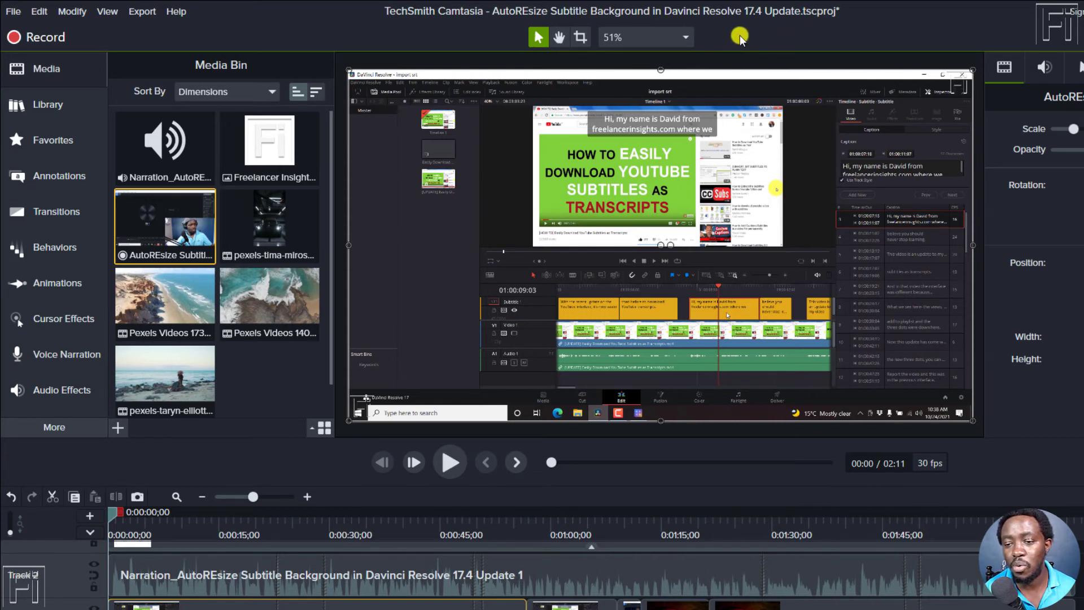
mouse_move(724, 35)
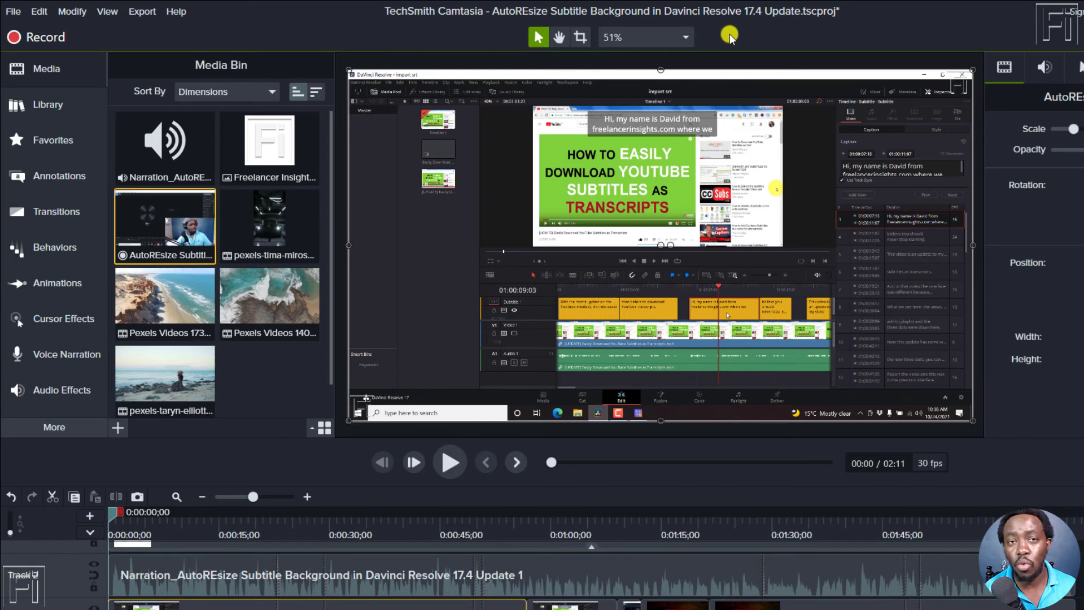
mouse_move(164, 256)
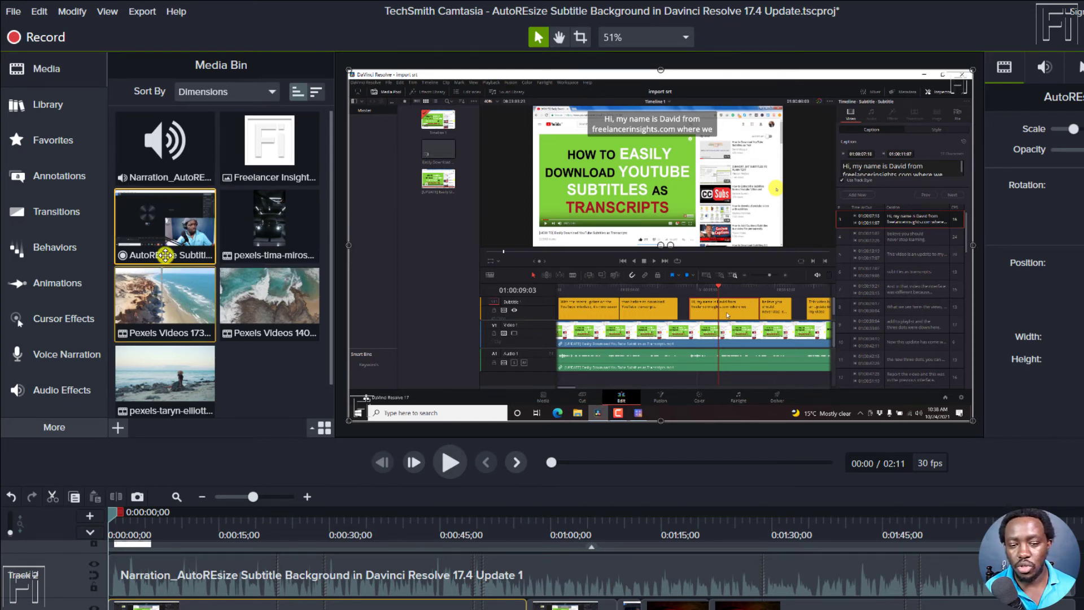
mouse_move(186, 237)
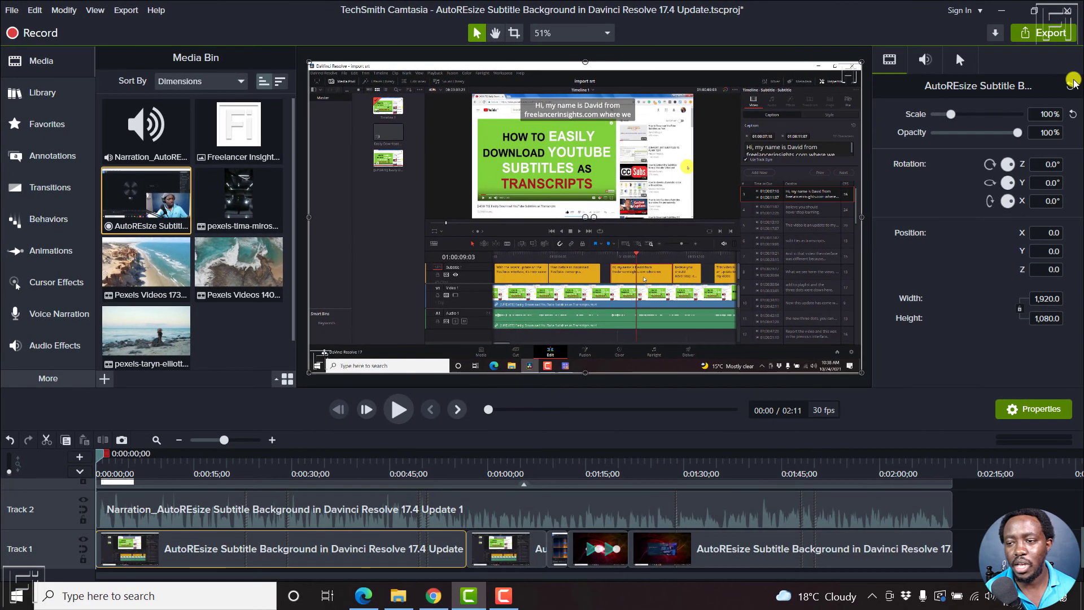
- Start a custom production export, bringing up the Production Wizard at 1920x1080
click(1049, 32)
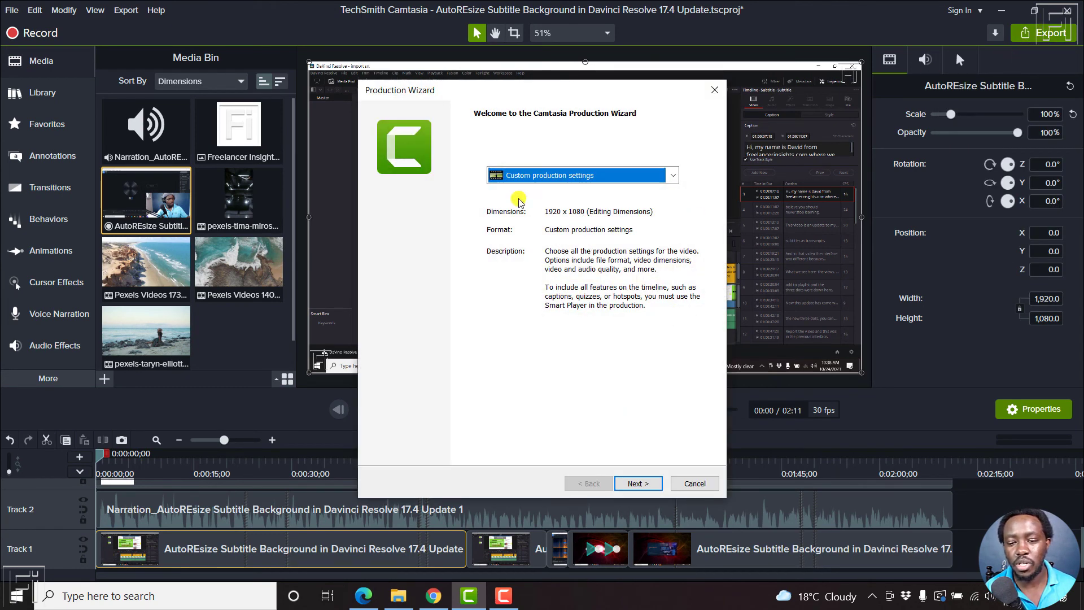
mouse_move(560, 223)
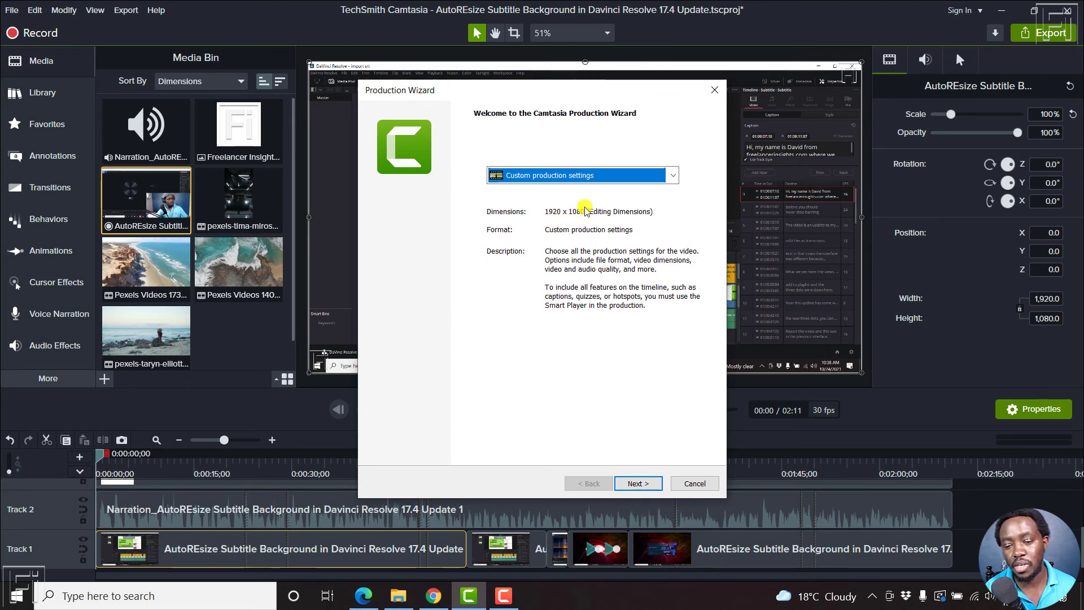
mouse_move(662, 224)
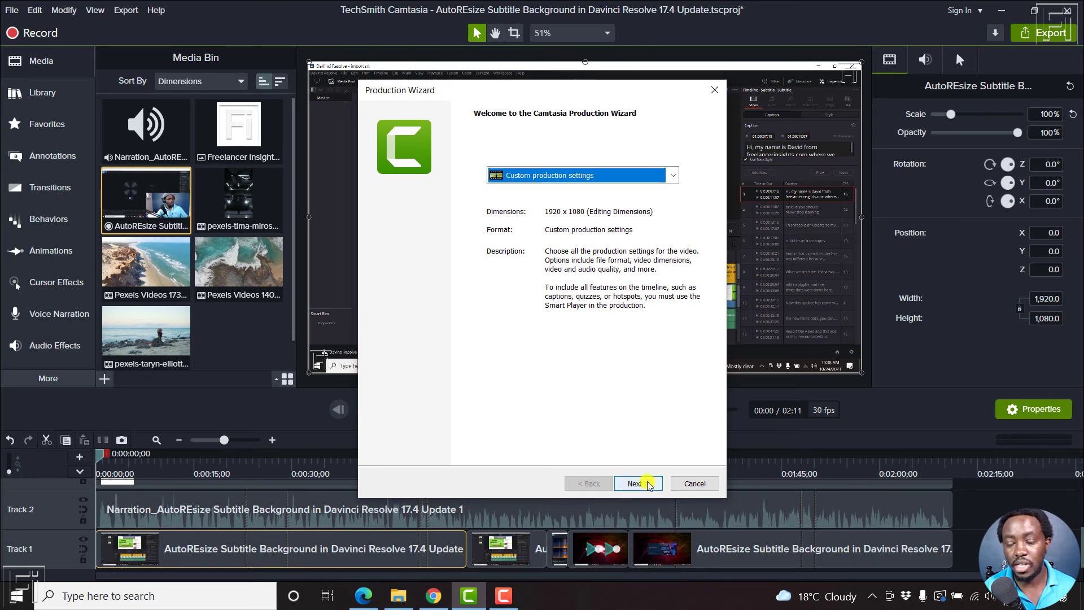
- Advance to the MP4 Smart Player options and check the Size settings show 1920 by 1080
click(634, 482)
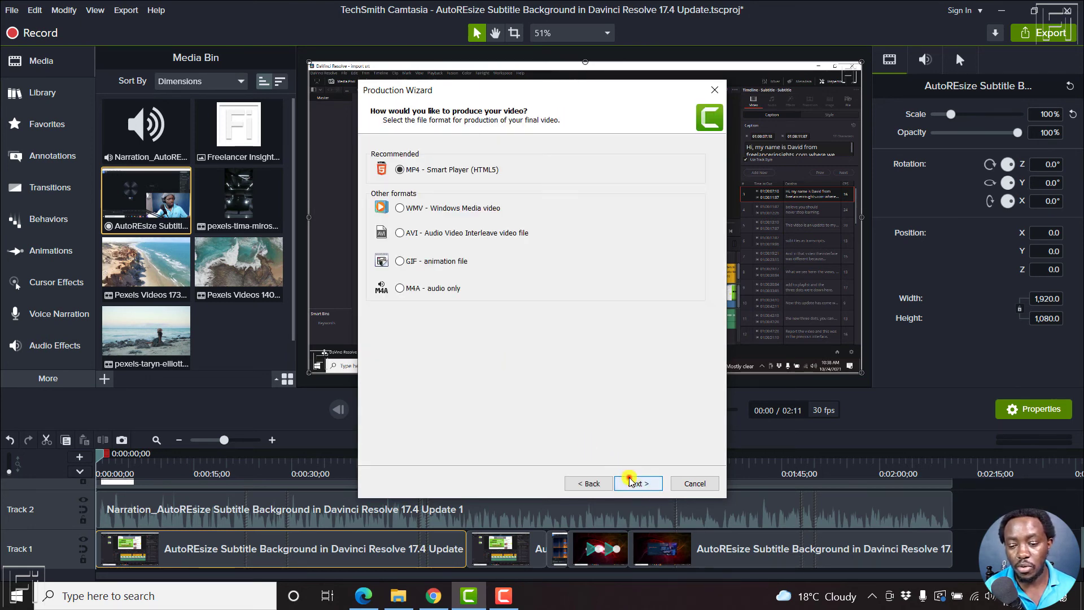
click(637, 482)
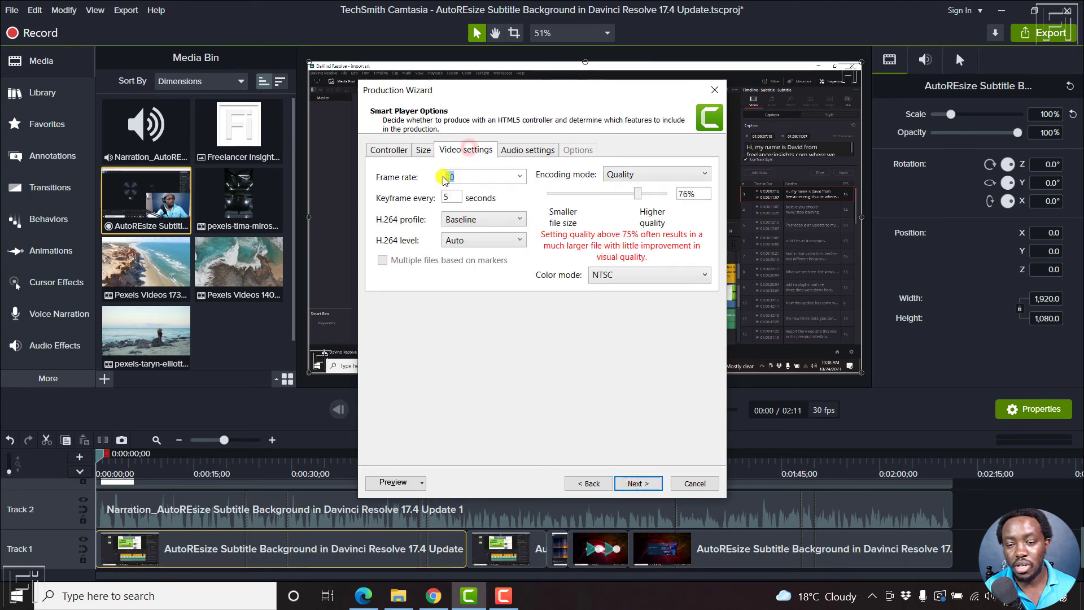
click(423, 149)
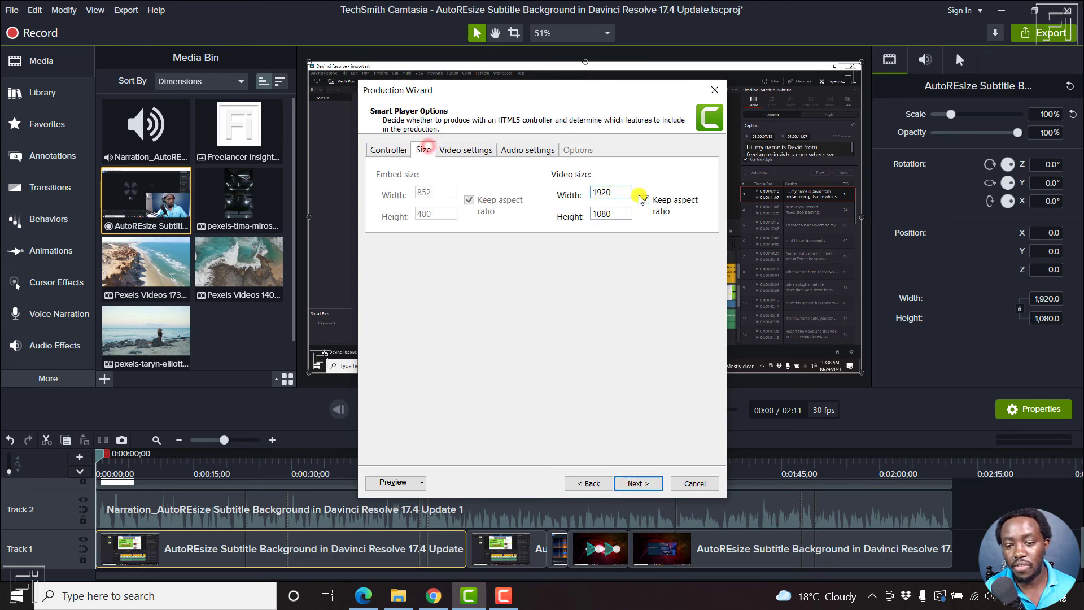
click(645, 200)
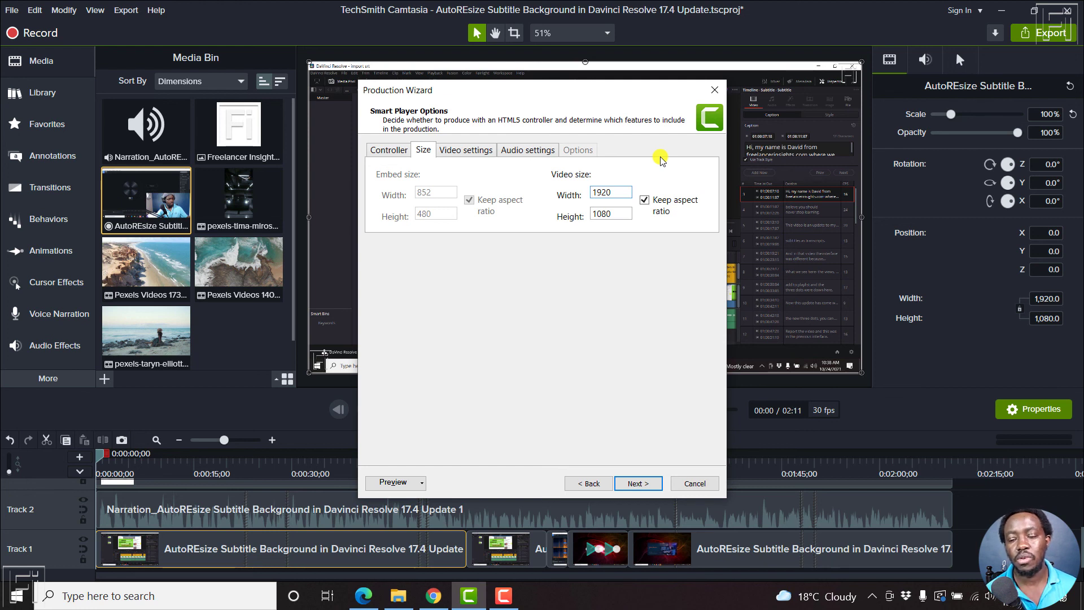
click(610, 192)
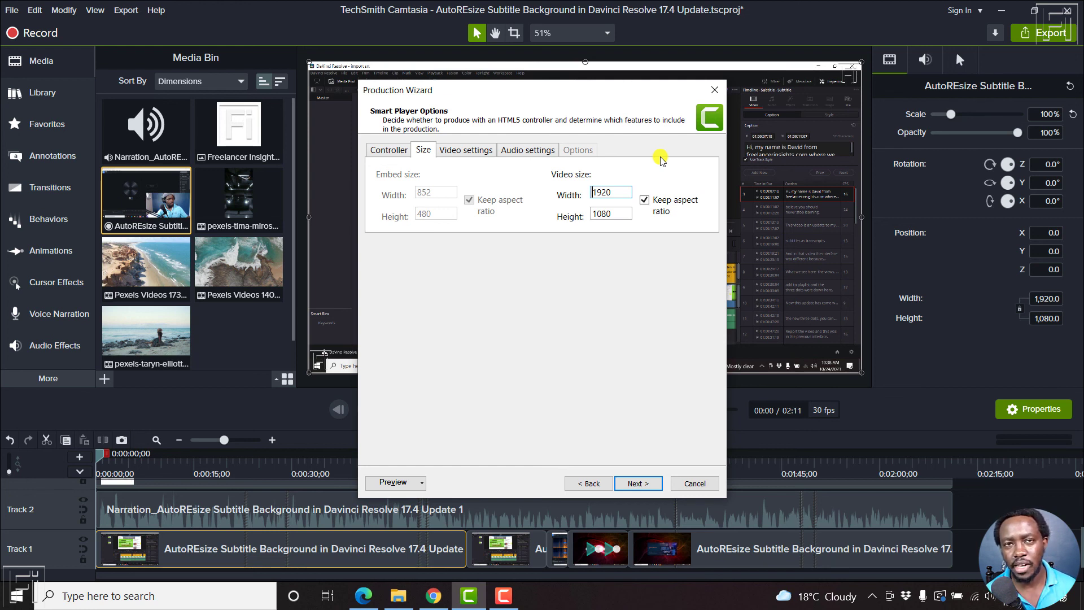